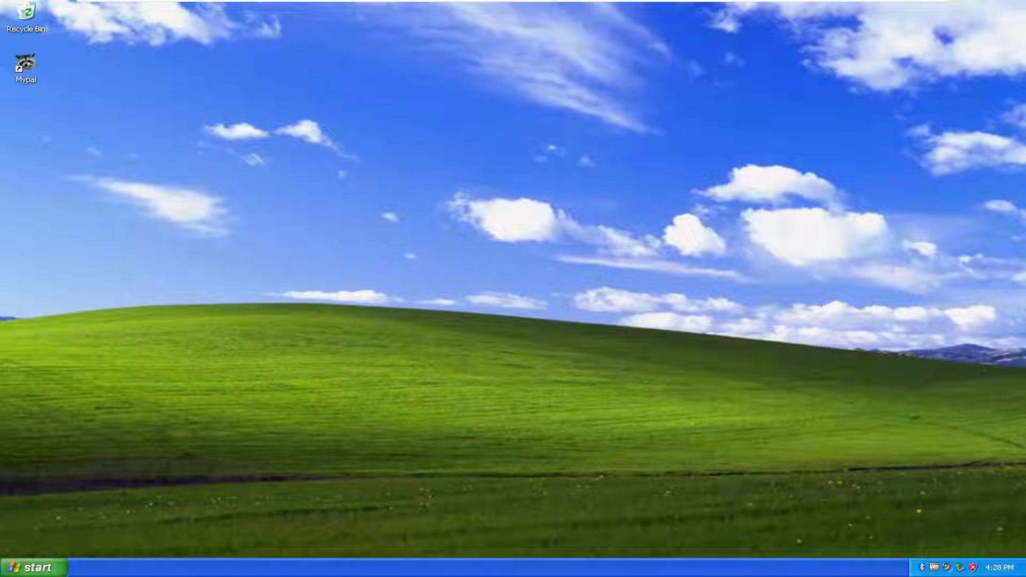
Uncheck 'Lock the Taskbar' in the taskbar's right-click menu
right_click(514, 569)
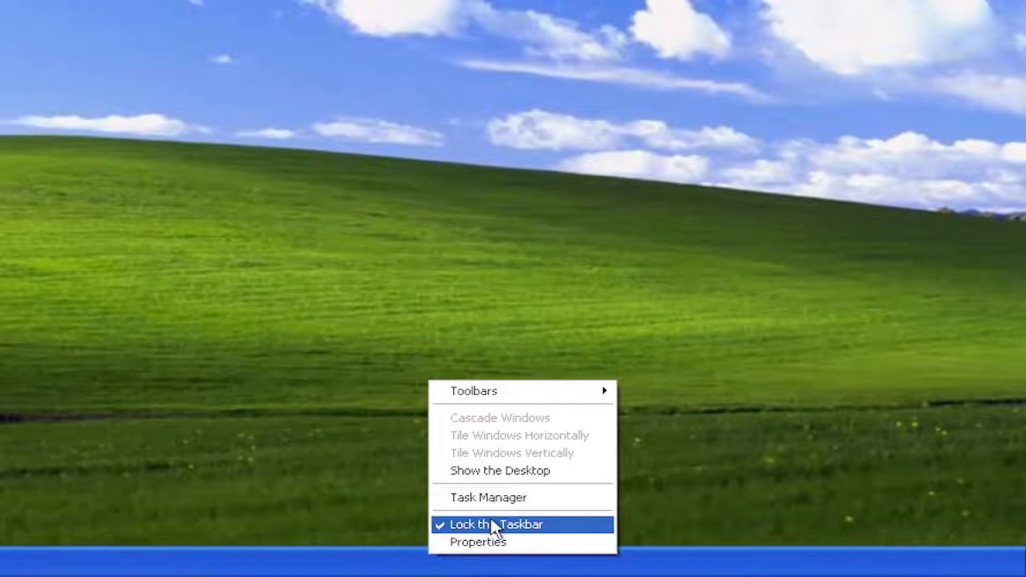
left_click(496, 524)
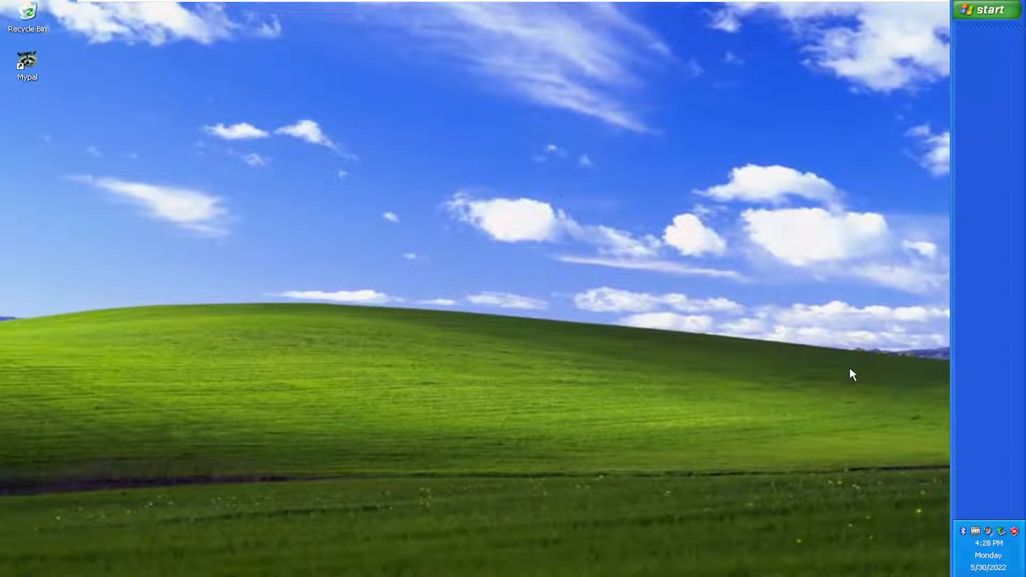
mouse_move(951, 221)
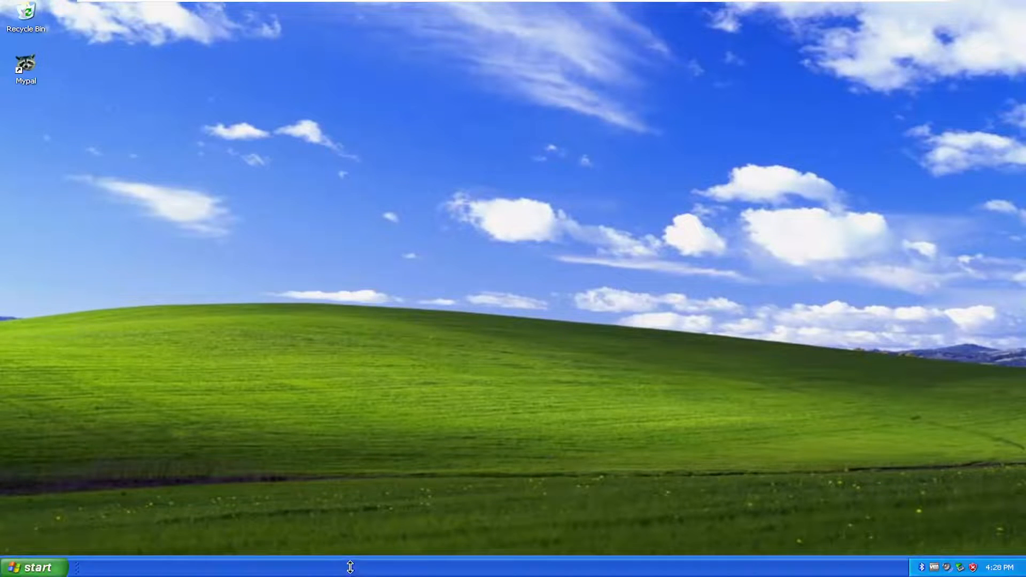
Check 'Lock the Taskbar' again from the taskbar's right-click menu
right_click(349, 566)
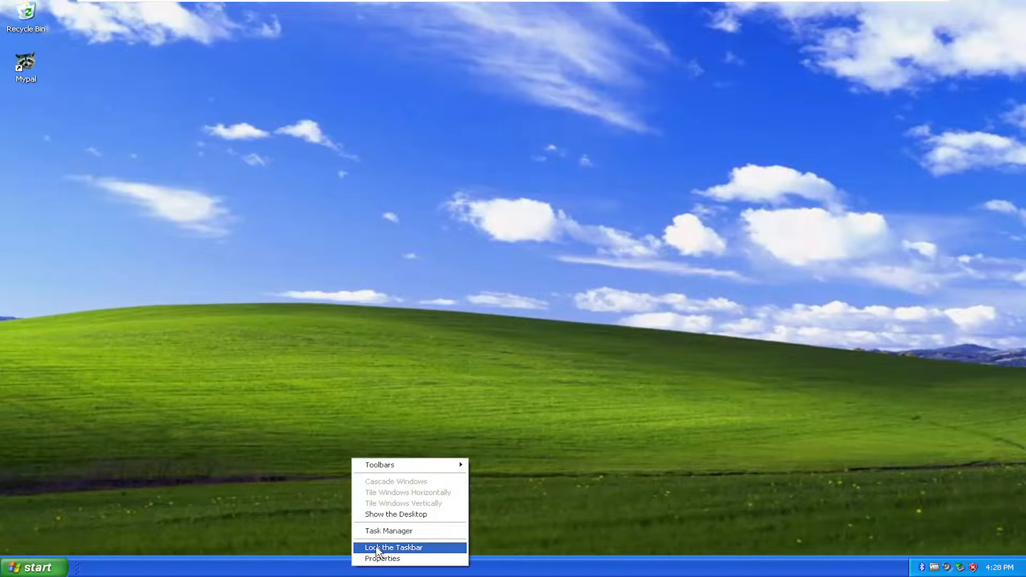
left_click(393, 547)
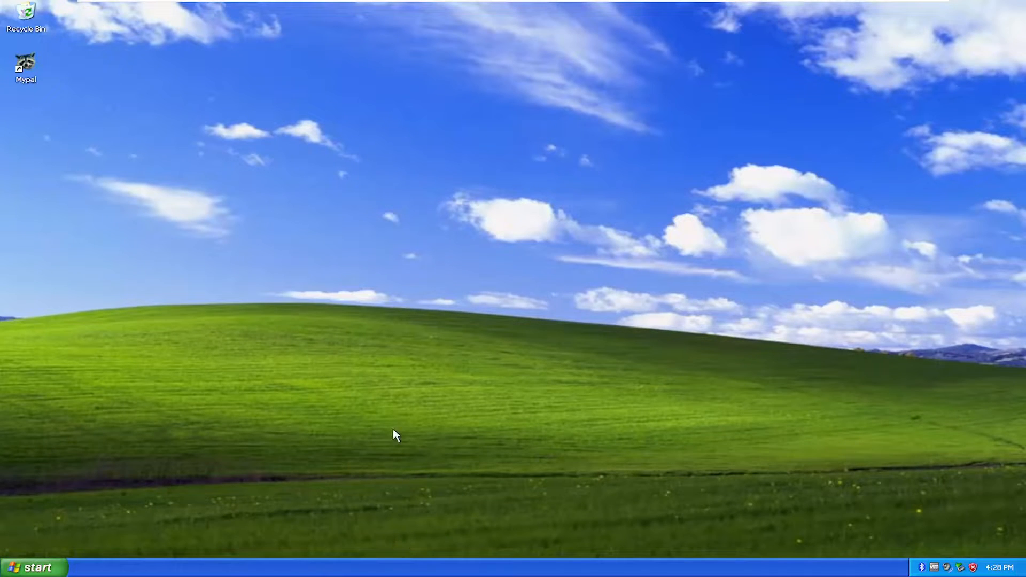
mouse_move(393, 557)
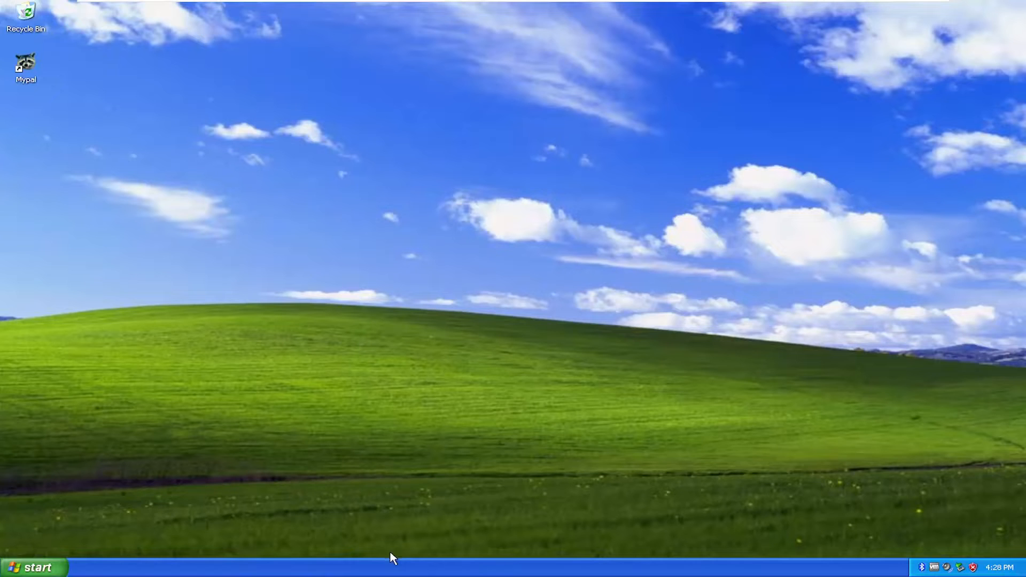